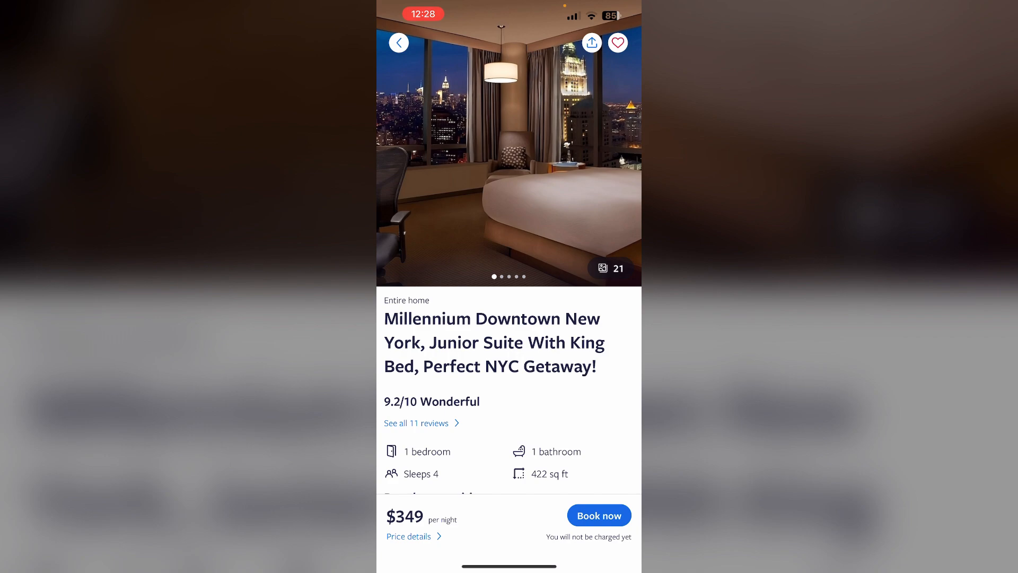
scroll(down, 3)
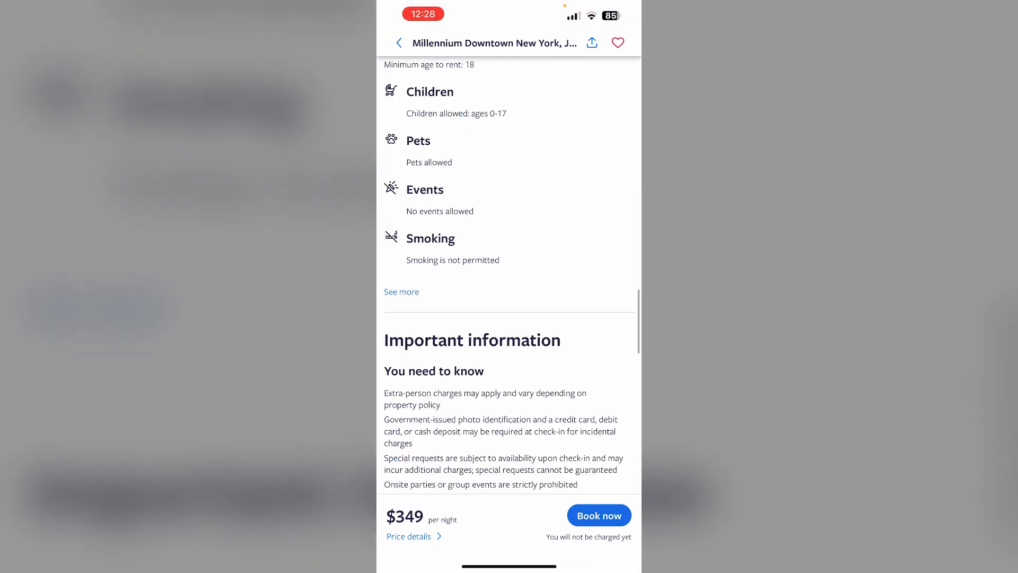
scroll(down, 3)
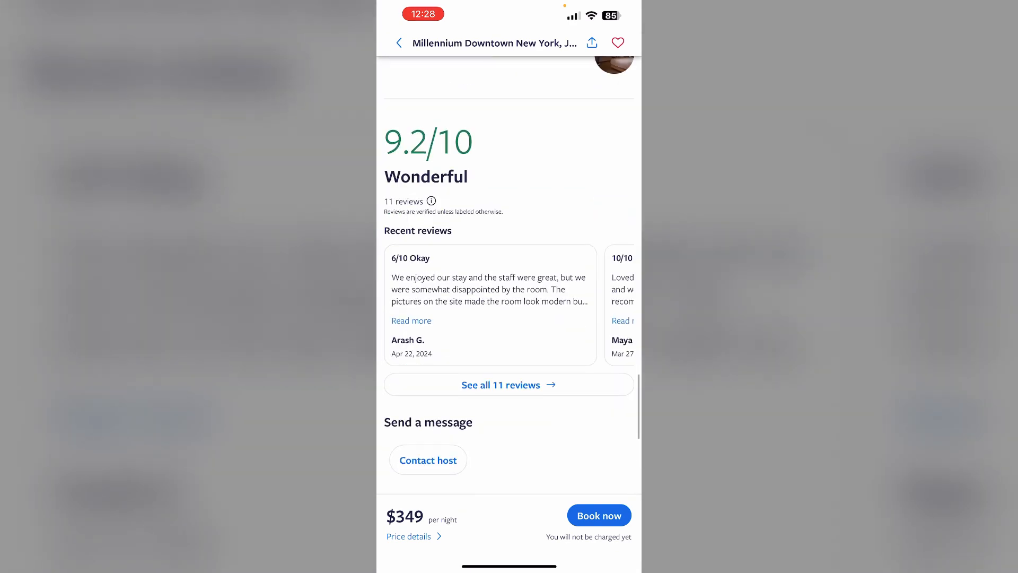